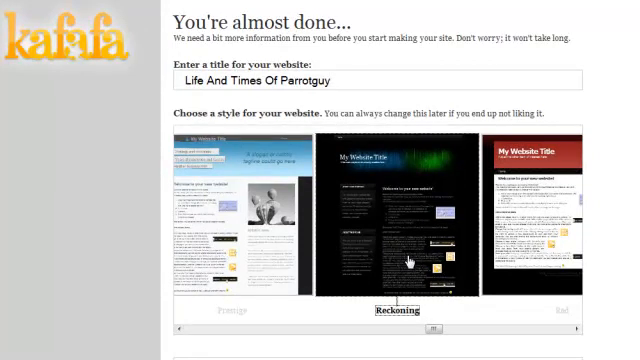
# - Confirm the rewritten header title for the Reckoning-styled Parrotguy website
pyautogui.scroll(-3)
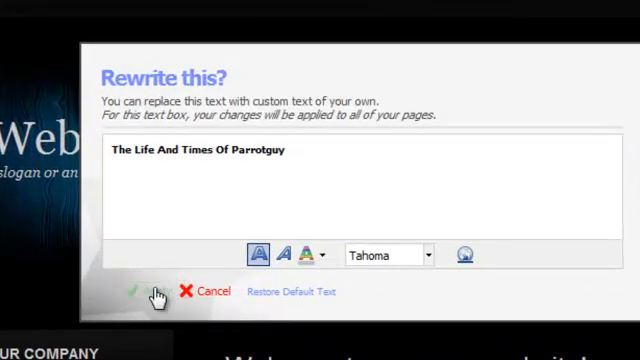
pyautogui.click(138, 292)
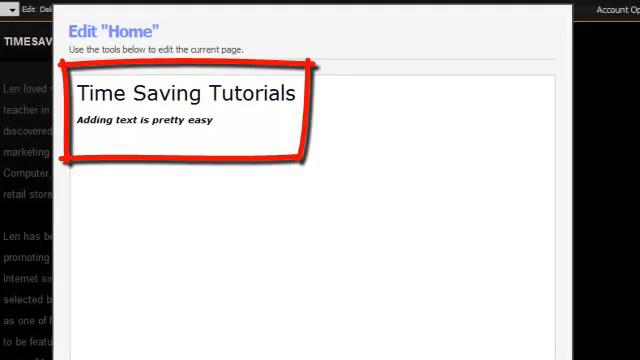
pyautogui.moveTo(300, 202)
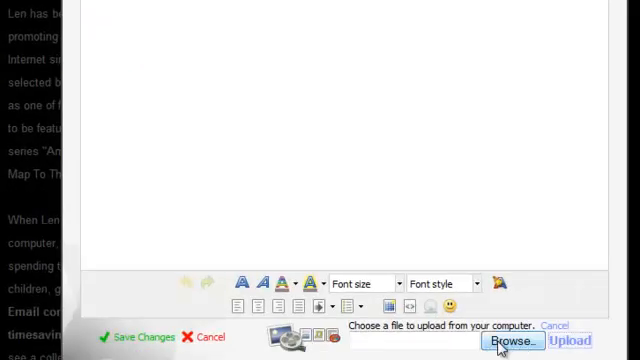
# - Upload the man-with-parrot photo from the computer beside the Time Saving Tutorials text
pyautogui.click(512, 342)
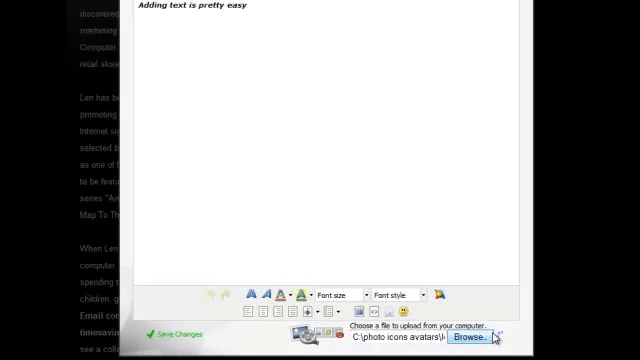
pyautogui.click(460, 348)
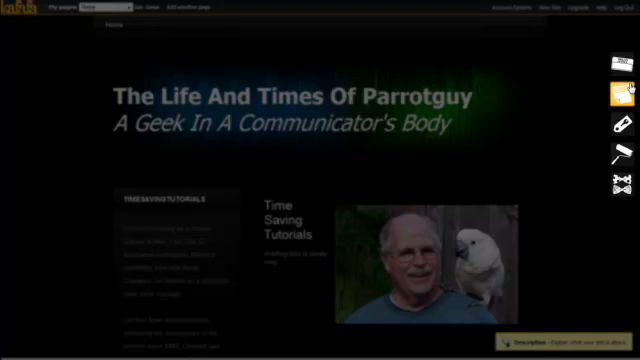
pyautogui.moveTo(618, 130)
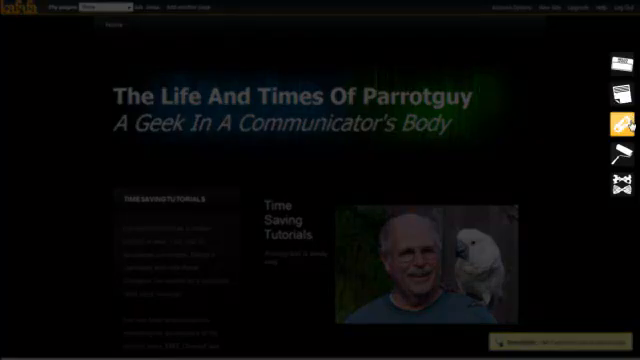